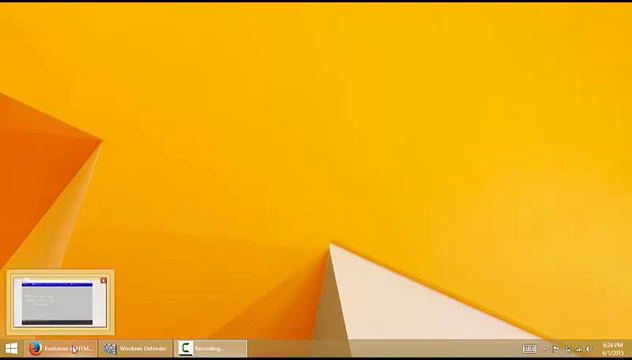
Step: Save the home page source as 'index' in a new Desktop folder 'demo'
click(58, 348)
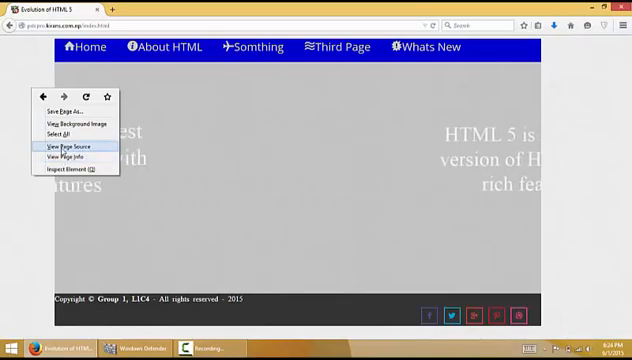
click(71, 148)
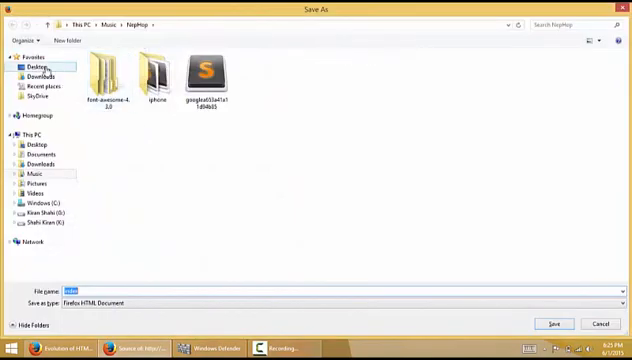
click(34, 64)
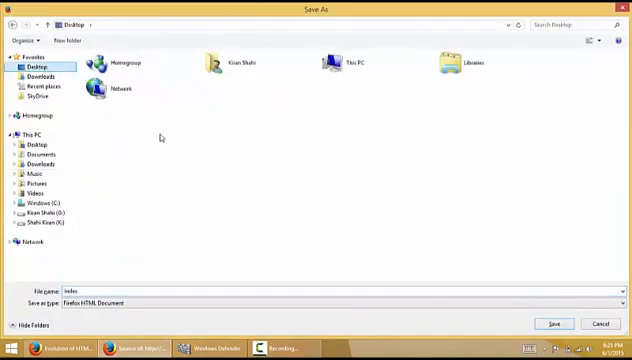
right_click(160, 138)
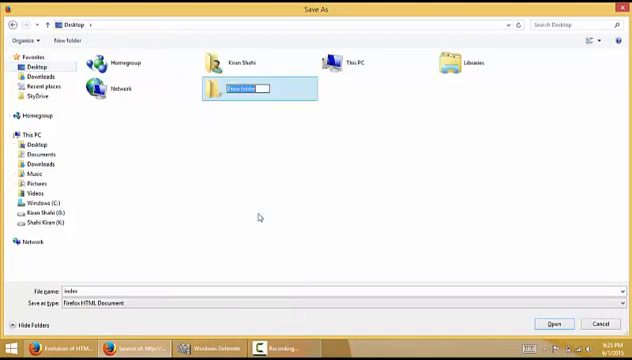
text(don)
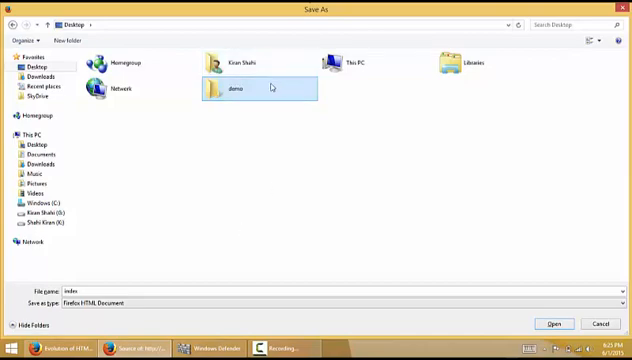
double_click(250, 90)
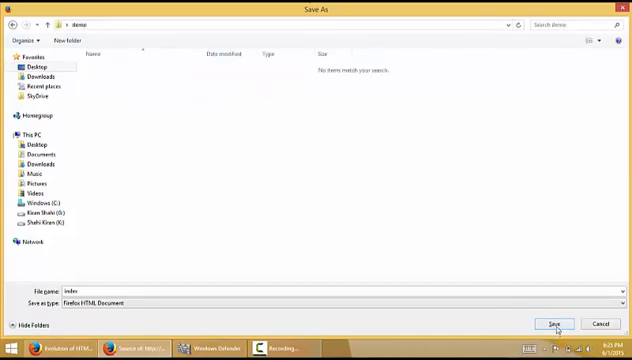
click(555, 322)
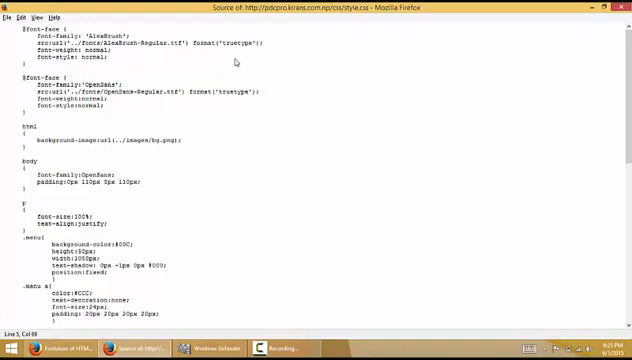
mouse_move(234, 62)
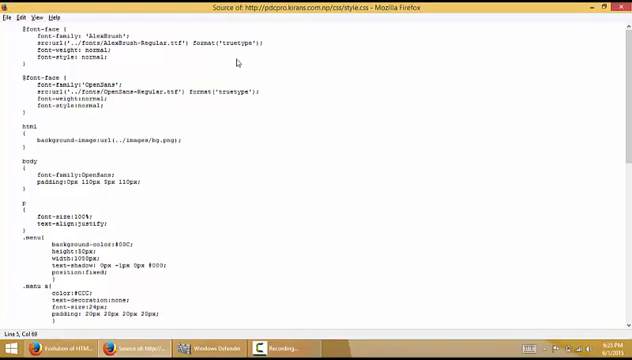
Step: Save the style.css source as 'style' inside demo\css
right_click(235, 65)
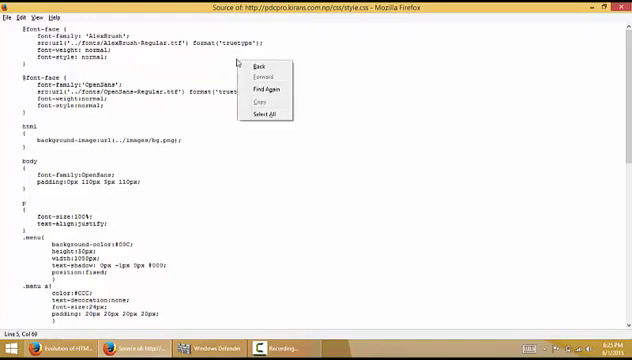
click(256, 64)
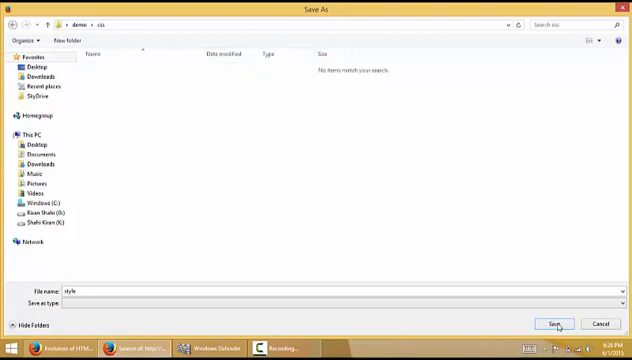
click(554, 323)
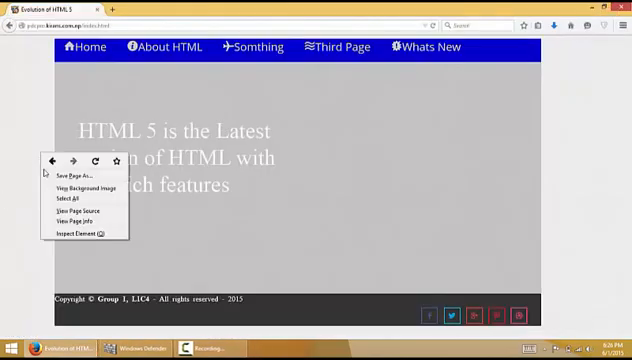
Step: View the css/icons.css source, then close its window
click(76, 208)
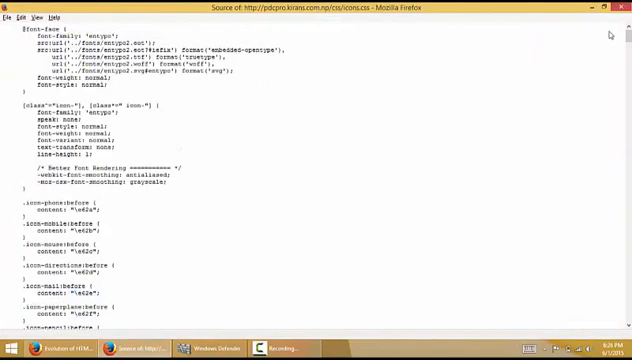
click(55, 6)
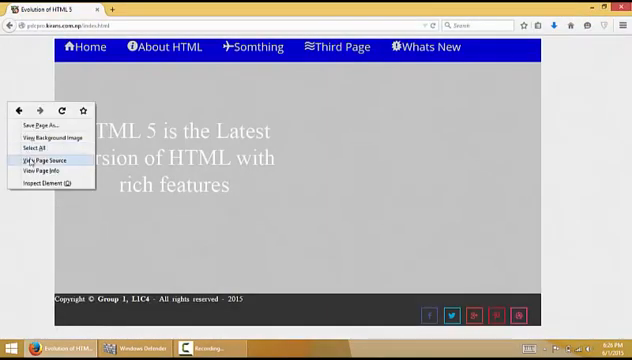
Step: Save the first page's source into the demo folder
click(46, 158)
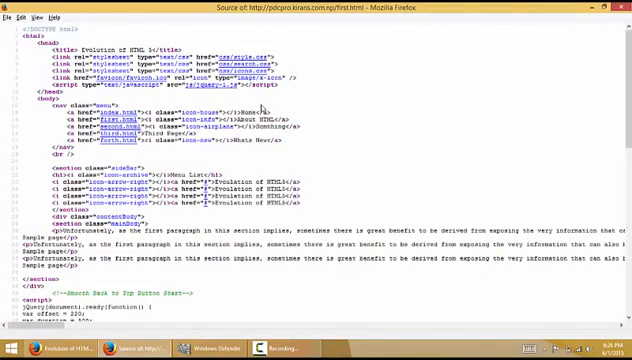
key(ctrl+s)
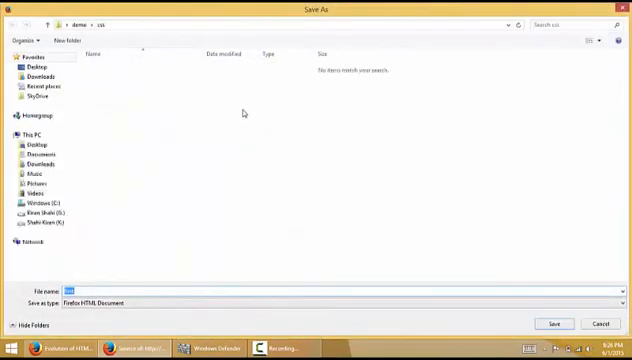
click(79, 23)
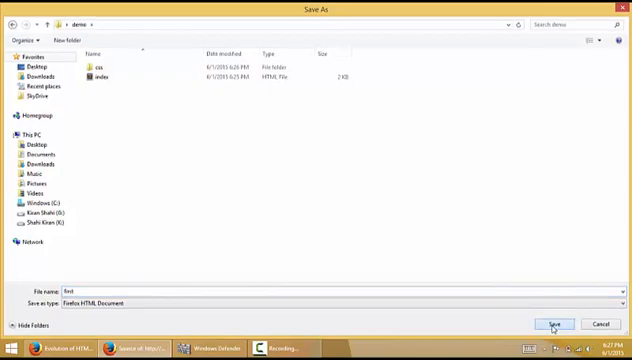
click(553, 323)
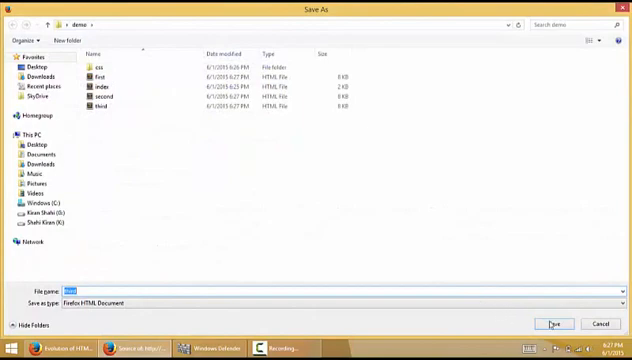
Step: Save the fourth page's source into demo as 'forth'
click(551, 324)
text(forth)
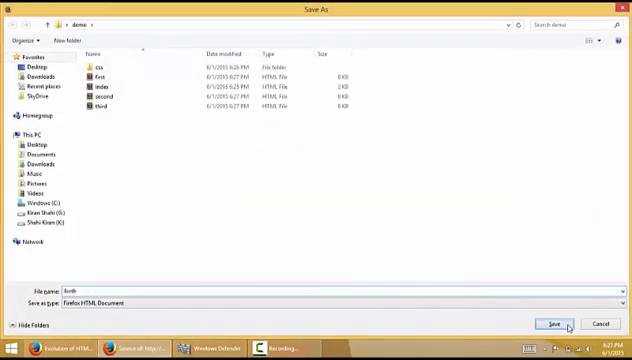
click(555, 322)
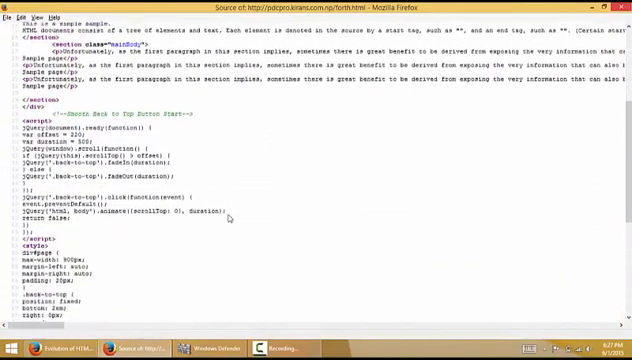
scroll(down, 3)
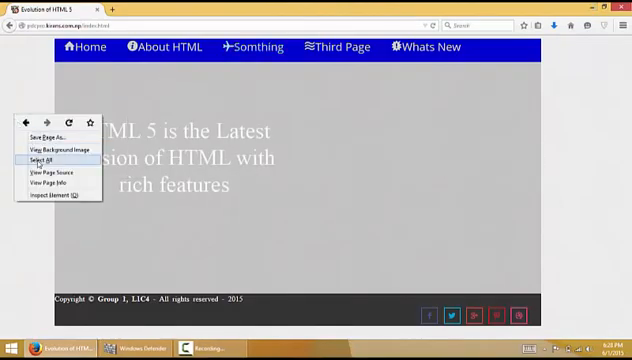
Step: View the home page source and bring up options for the slider/slide1.png link
click(47, 173)
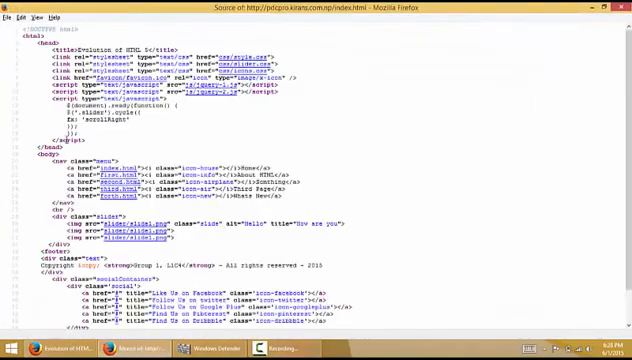
scroll(down, 3)
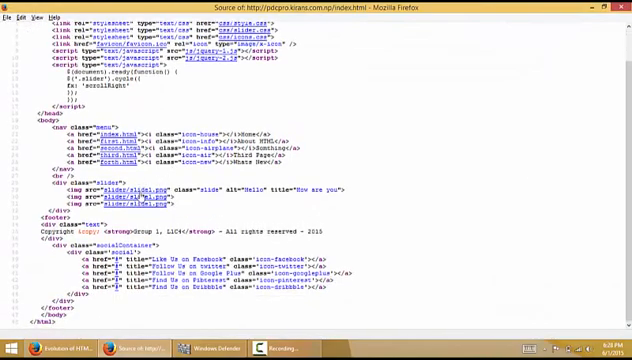
right_click(190, 205)
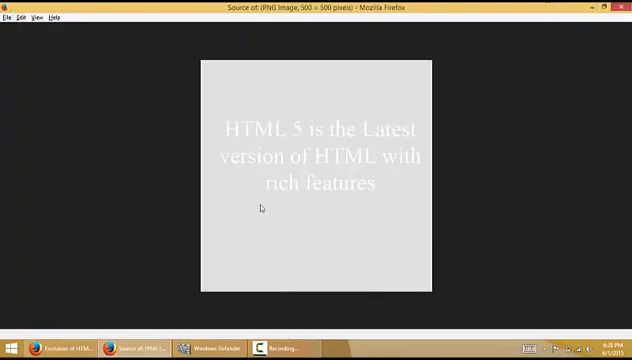
mouse_move(420, 87)
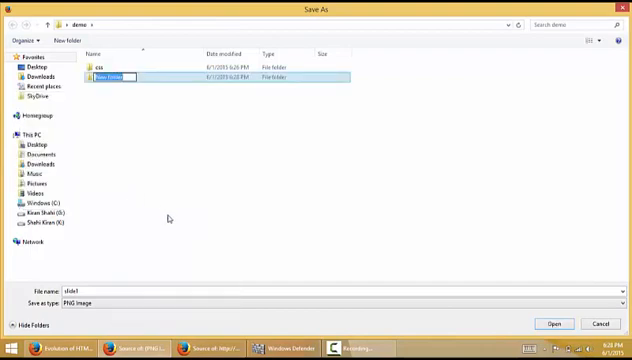
Step: Name the new folder 'slider' in demo and go into it
text(slider)
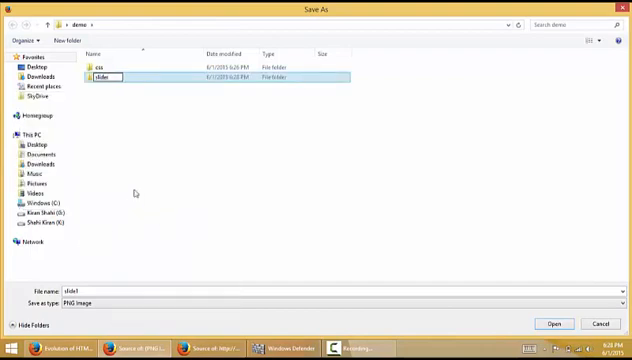
double_click(107, 76)
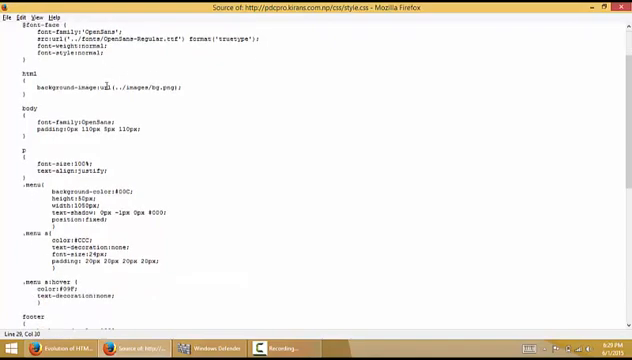
Step: Open images/bg.png from the stylesheet and enter the images folder to save it
scroll(down, 3)
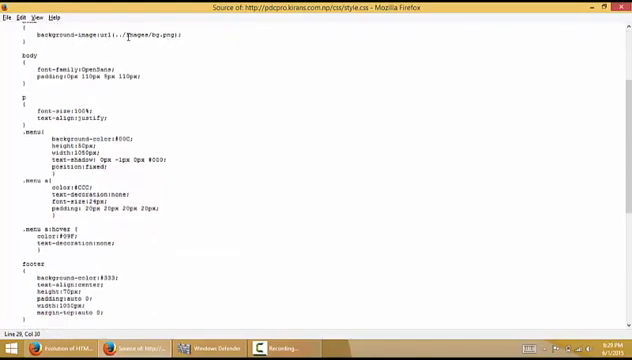
double_click(150, 35)
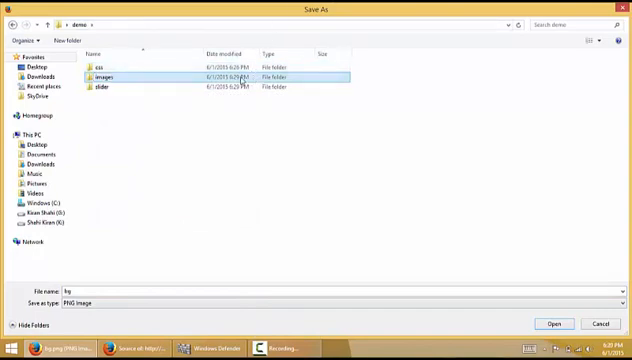
double_click(102, 78)
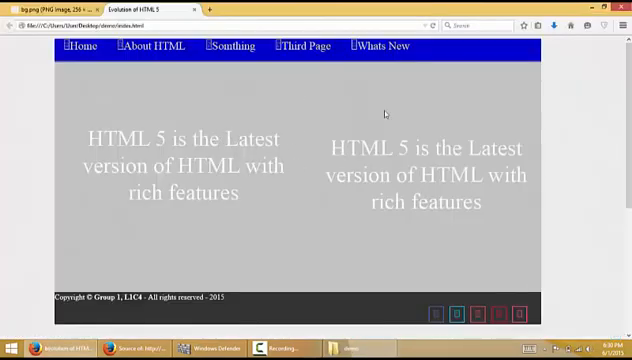
mouse_move(153, 110)
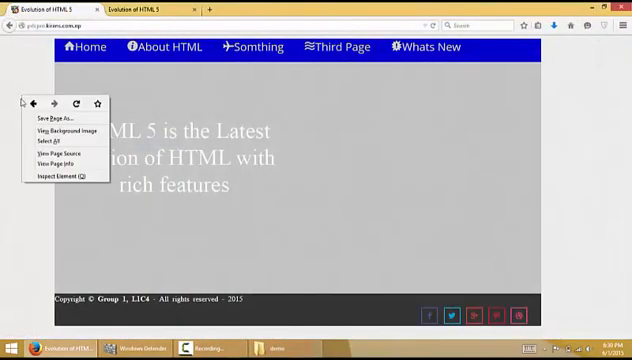
Step: View the page source, add a 'js' folder inside demo, and go into it
click(60, 154)
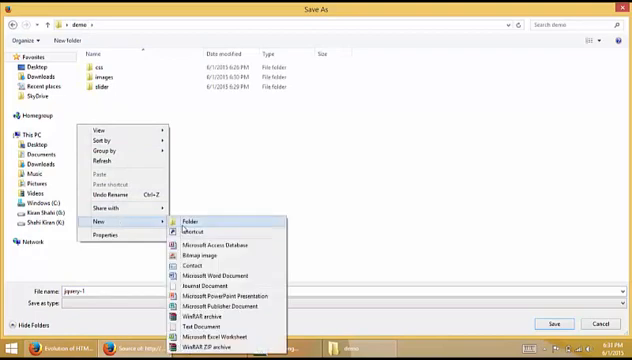
click(193, 217)
text(js)
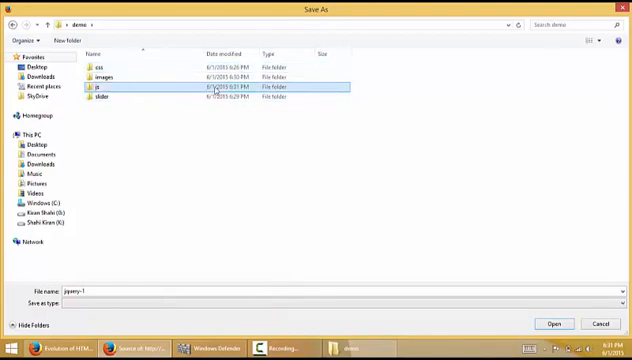
double_click(100, 88)
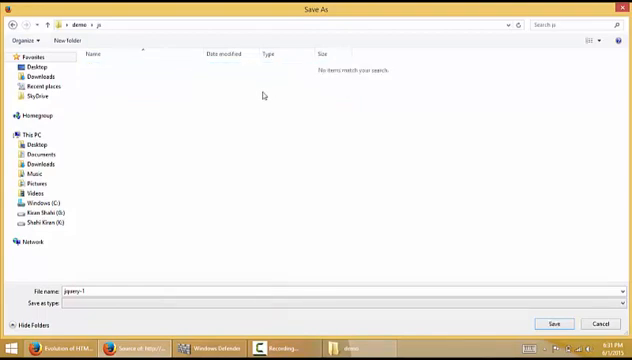